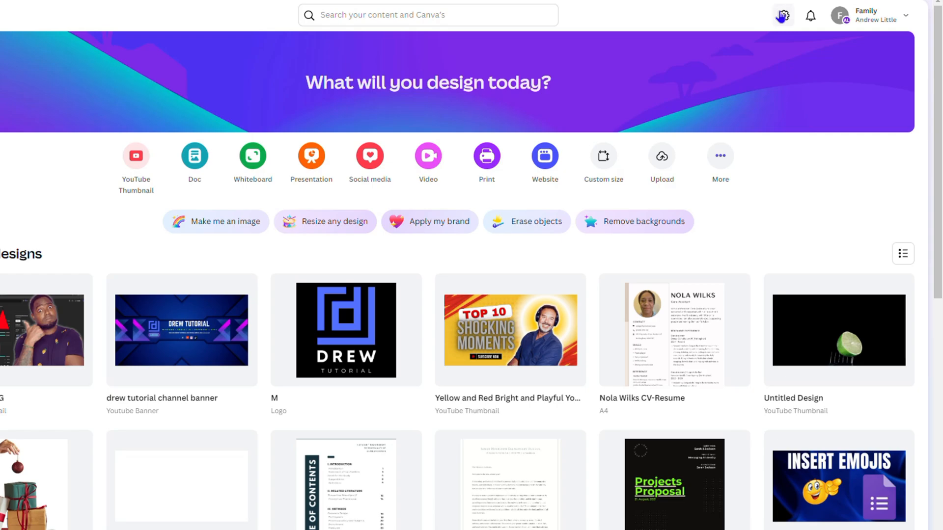
Open Your account settings from the profile avatar menu.
left_click(845, 15)
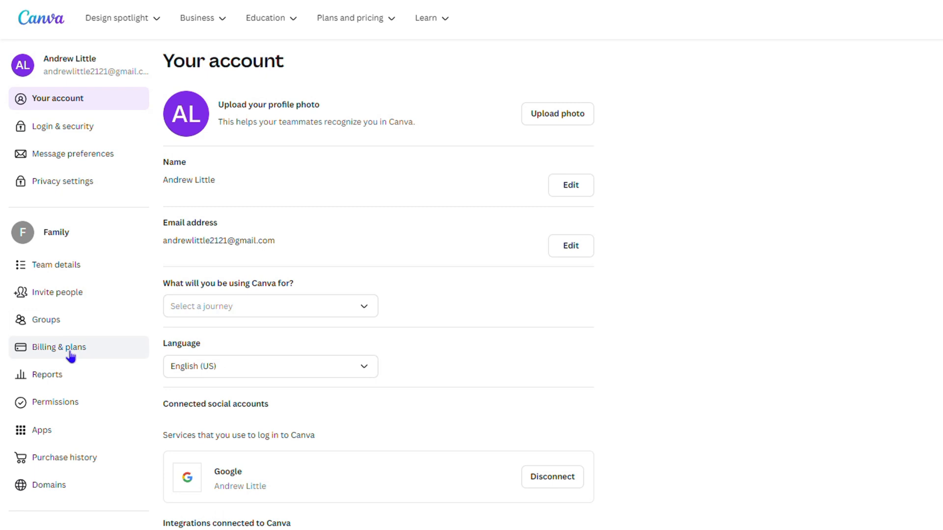
Open Billing & plans and show more options for the Canva Pro subscription.
left_click(59, 347)
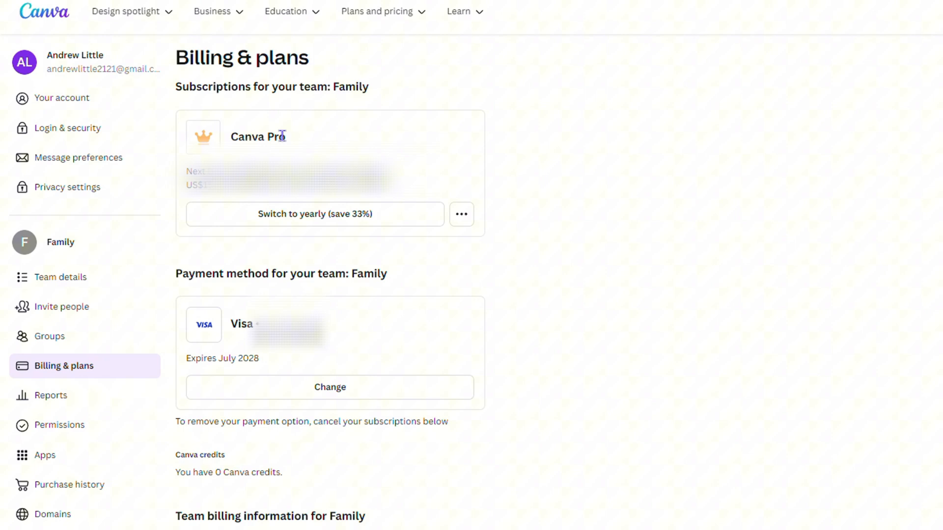
double_click(257, 136)
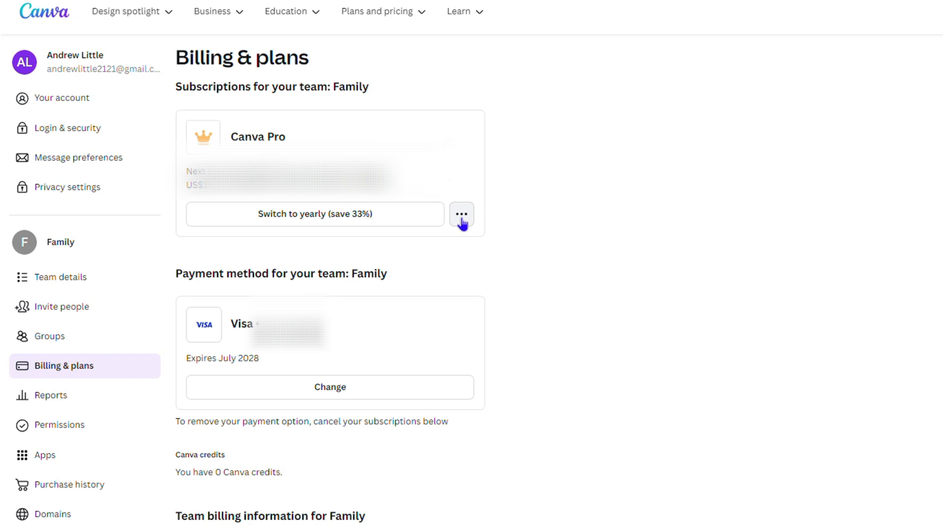
left_click(461, 214)
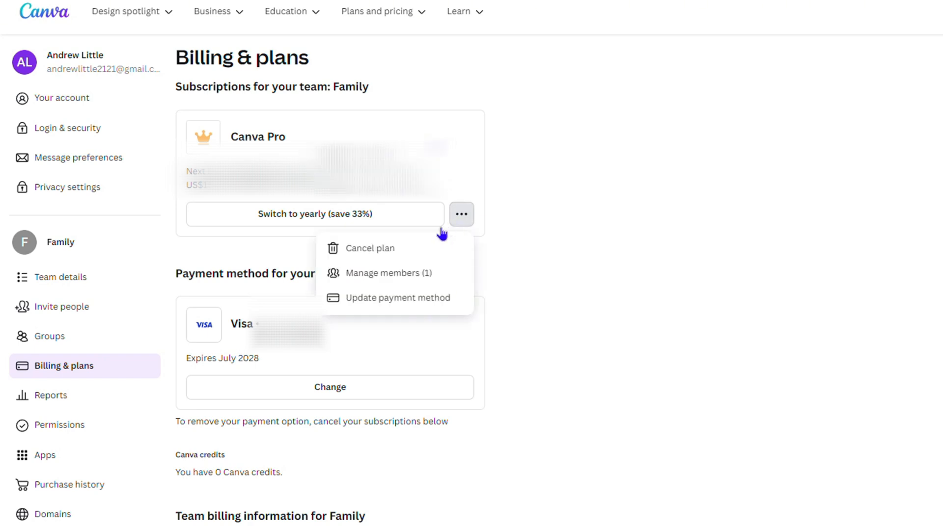
left_click(397, 298)
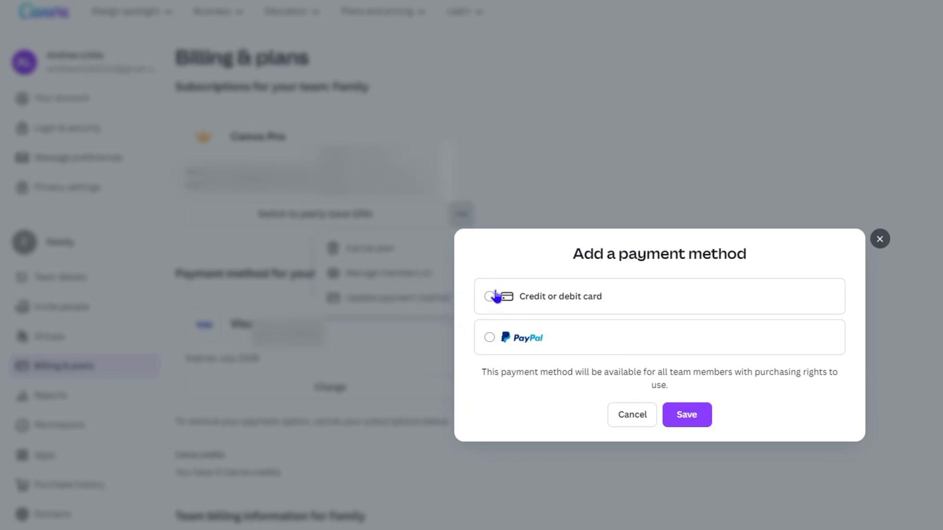
left_click(489, 296)
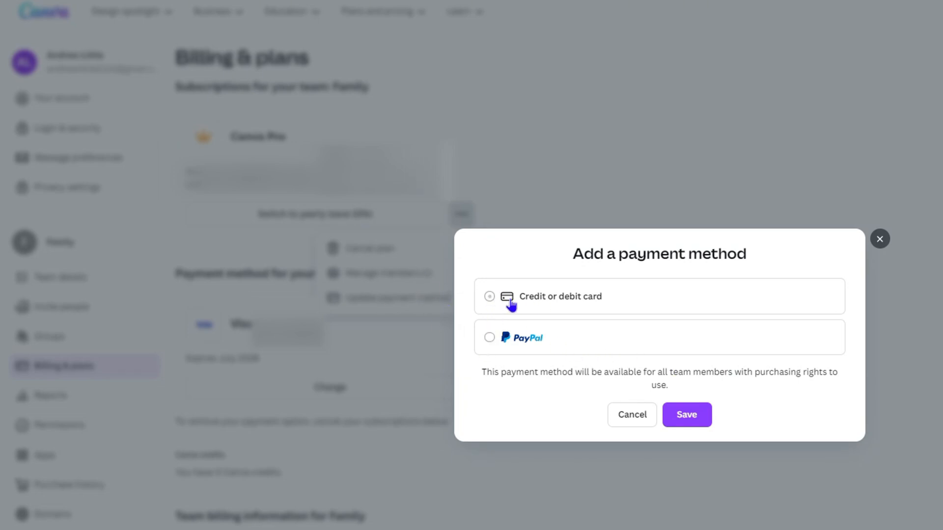
left_click(489, 337)
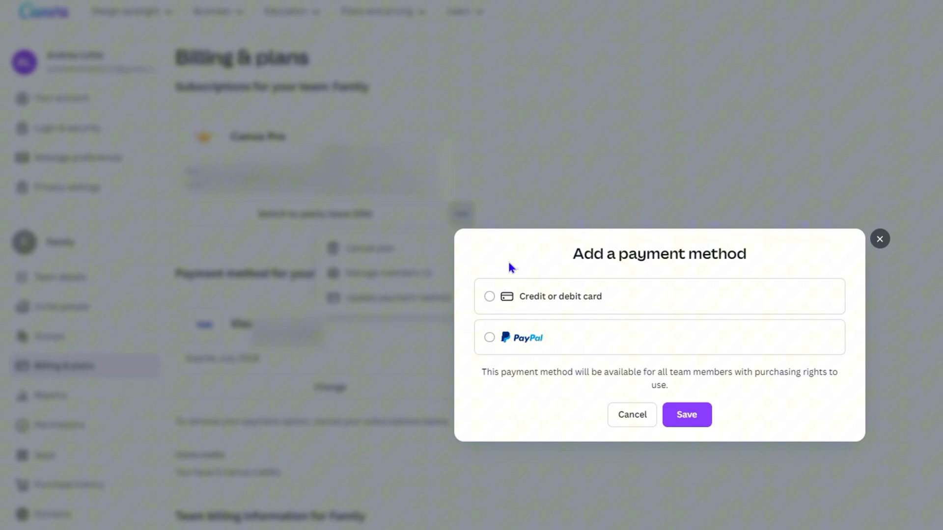
left_click(489, 296)
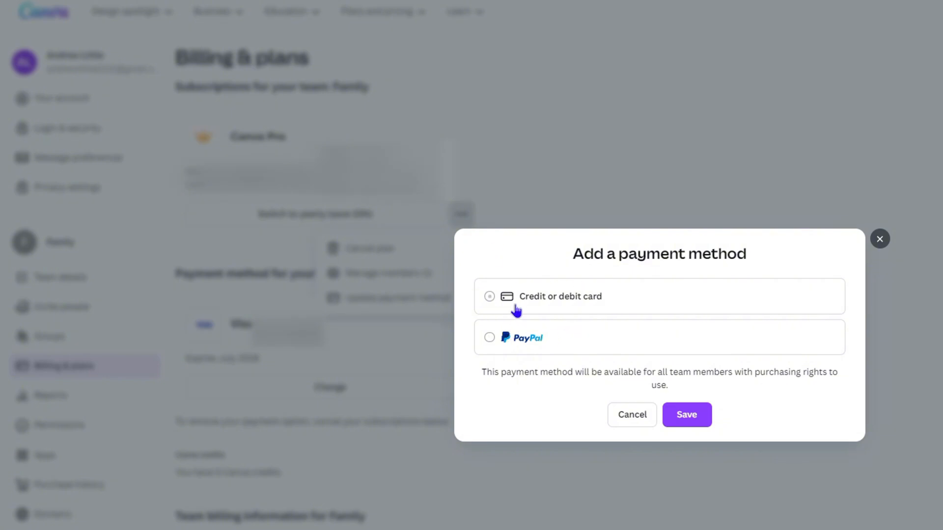
mouse_move(496, 304)
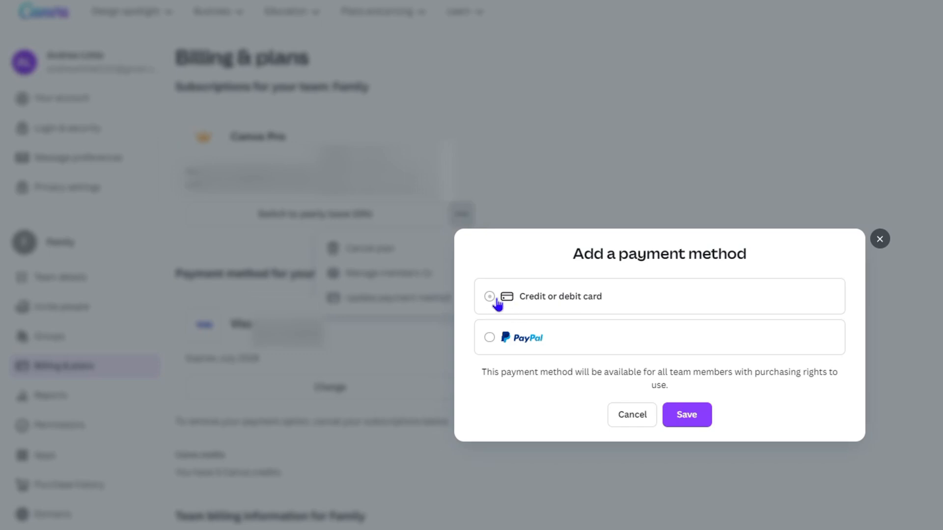
left_click(490, 296)
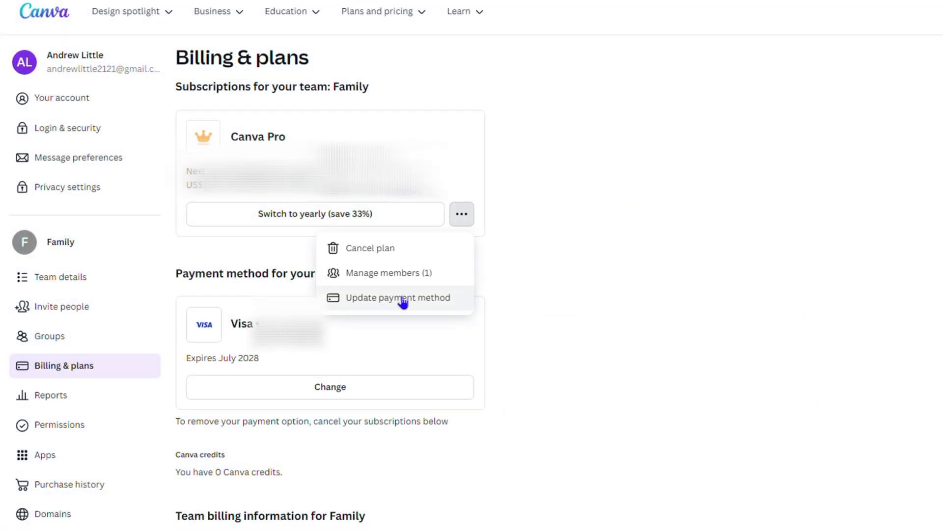
Reopen the payment form, select PayPal to reveal the country field, then close it.
left_click(396, 298)
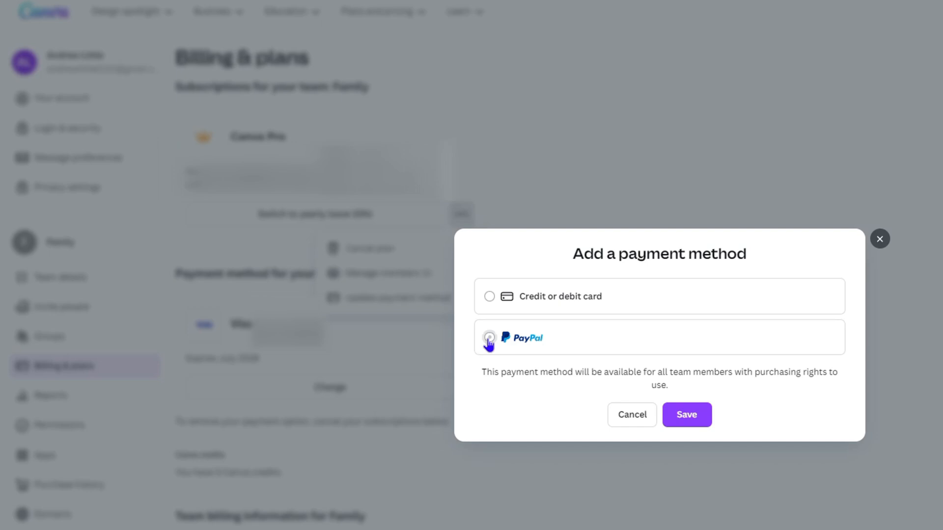
left_click(490, 337)
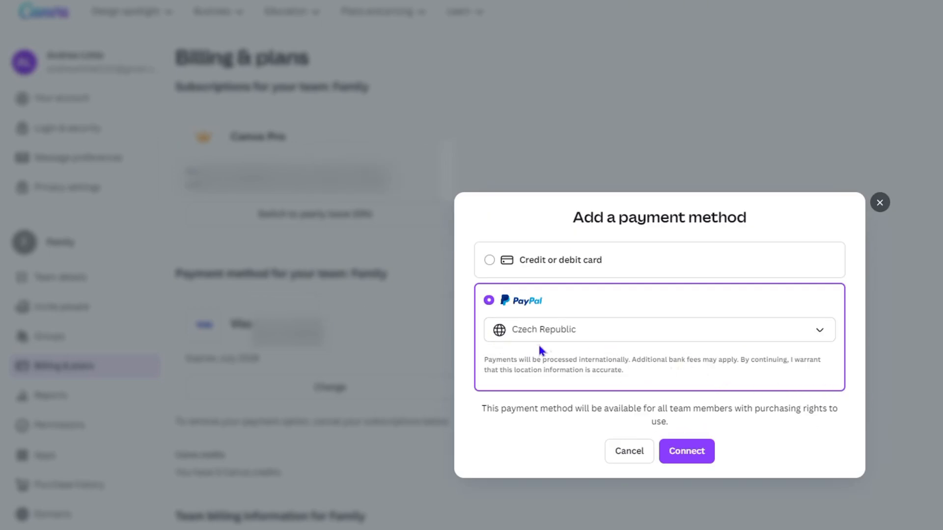
mouse_move(805, 433)
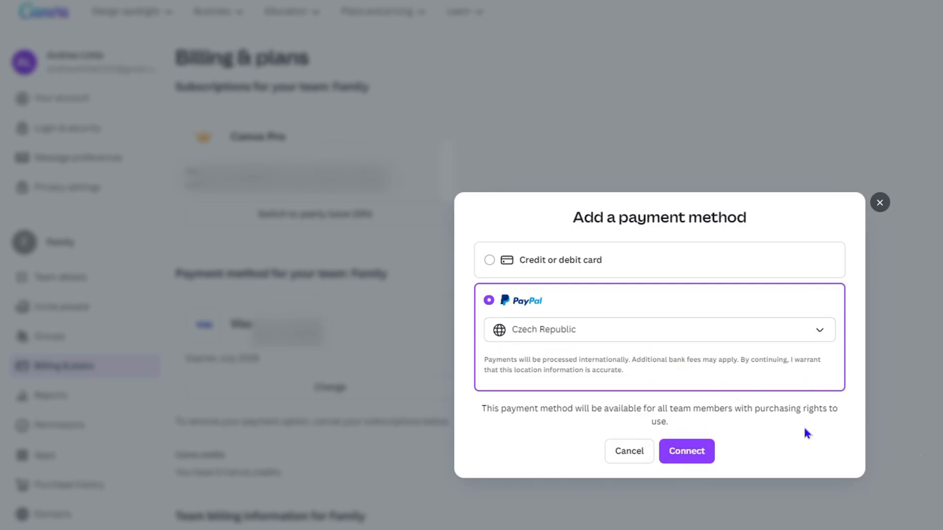
mouse_move(525, 389)
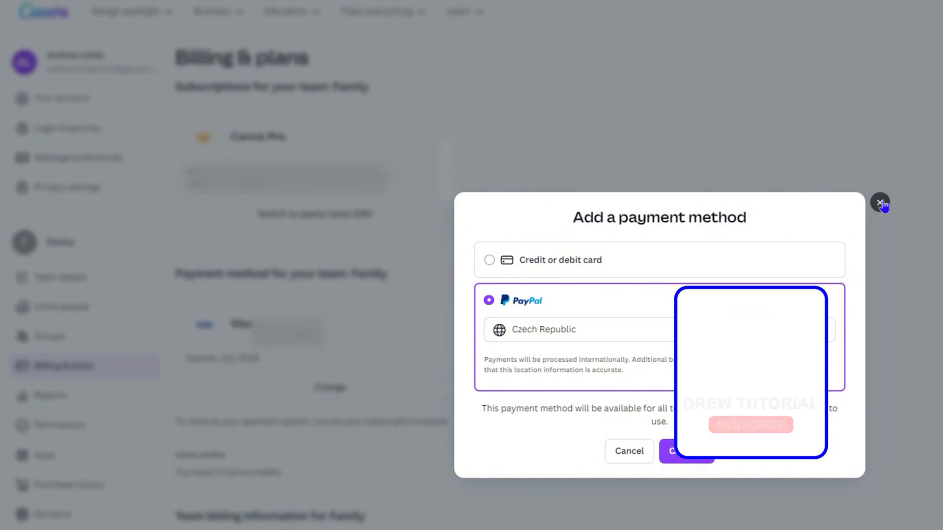
left_click(879, 203)
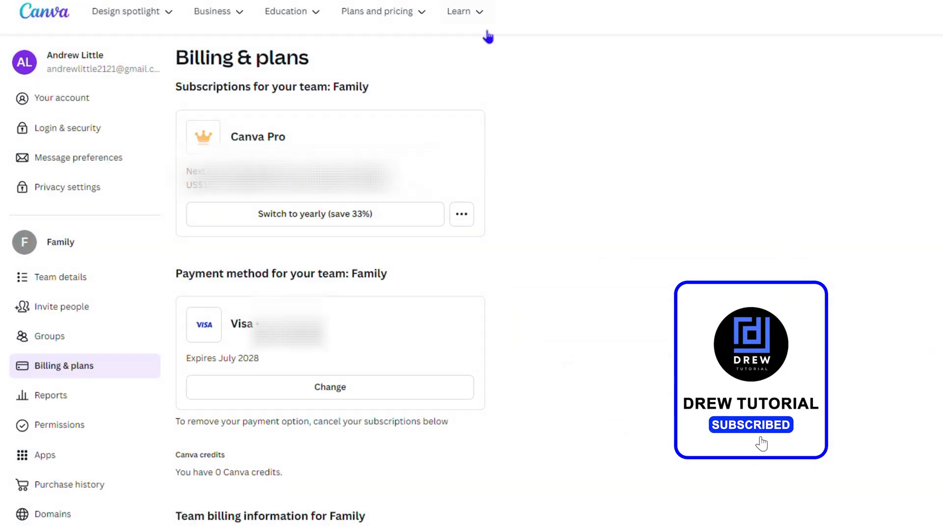